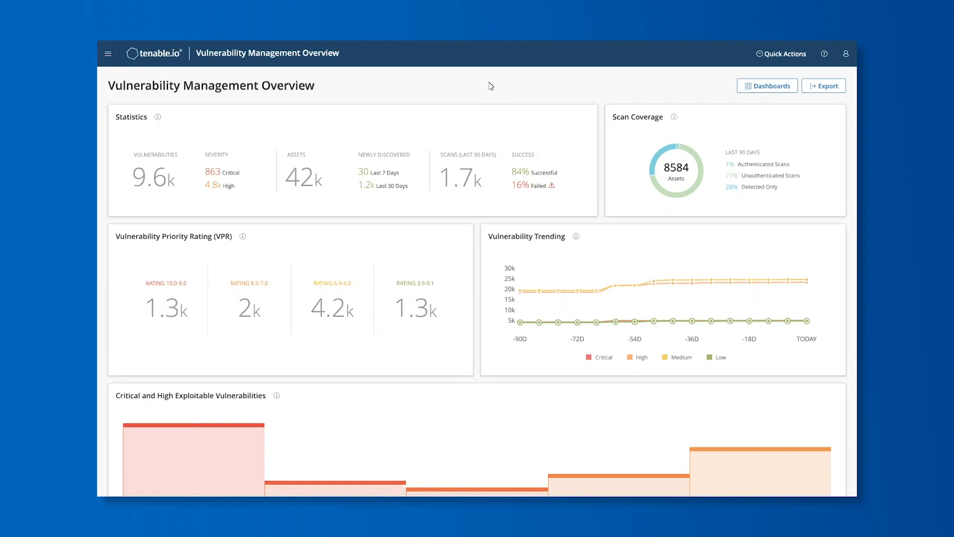
pyautogui.moveTo(773, 61)
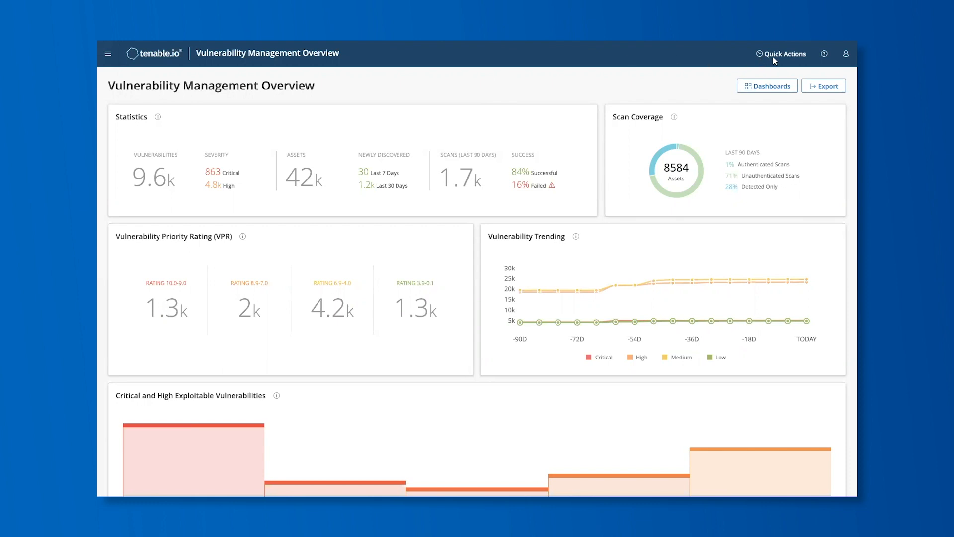
# - Show the Quick Actions shortcuts list over the Vulnerability Management Overview dashboard
pyautogui.click(781, 53)
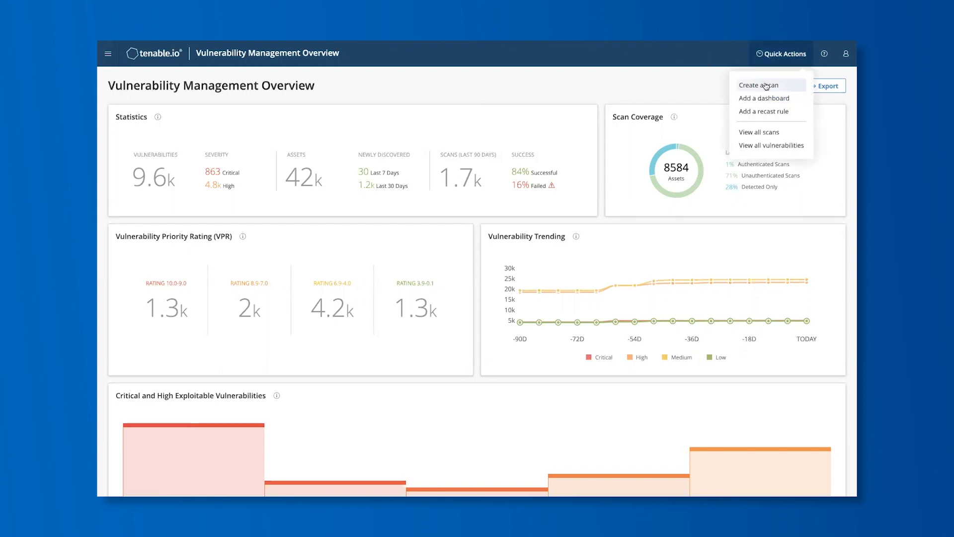
pyautogui.moveTo(763, 100)
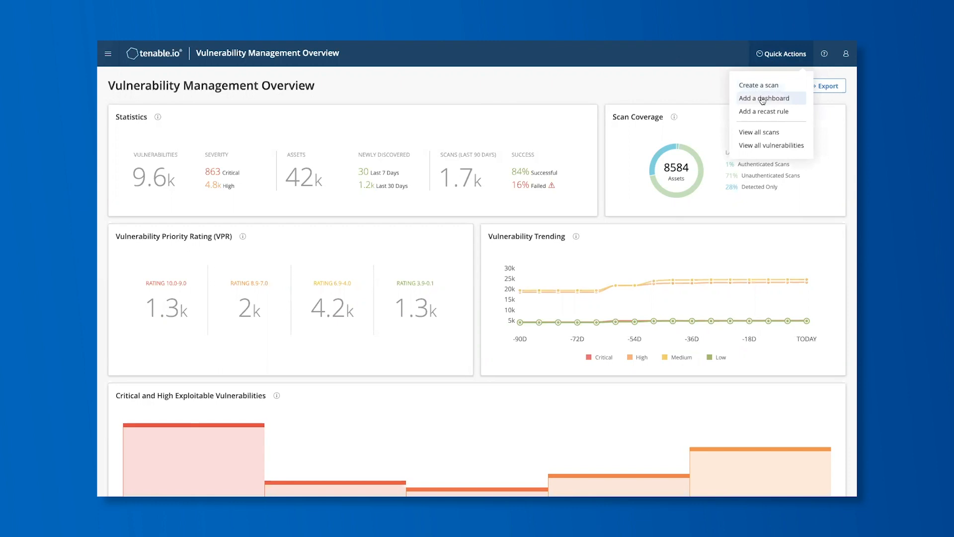
pyautogui.moveTo(760, 112)
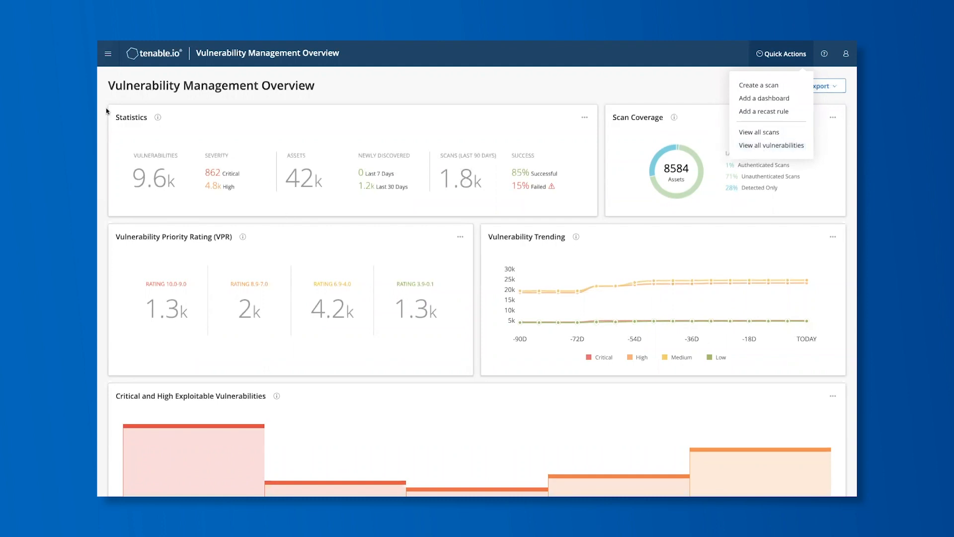
# - Reach Dashboards from the main navigation, list all 31 dashboards, and make Lumin the default
pyautogui.click(109, 53)
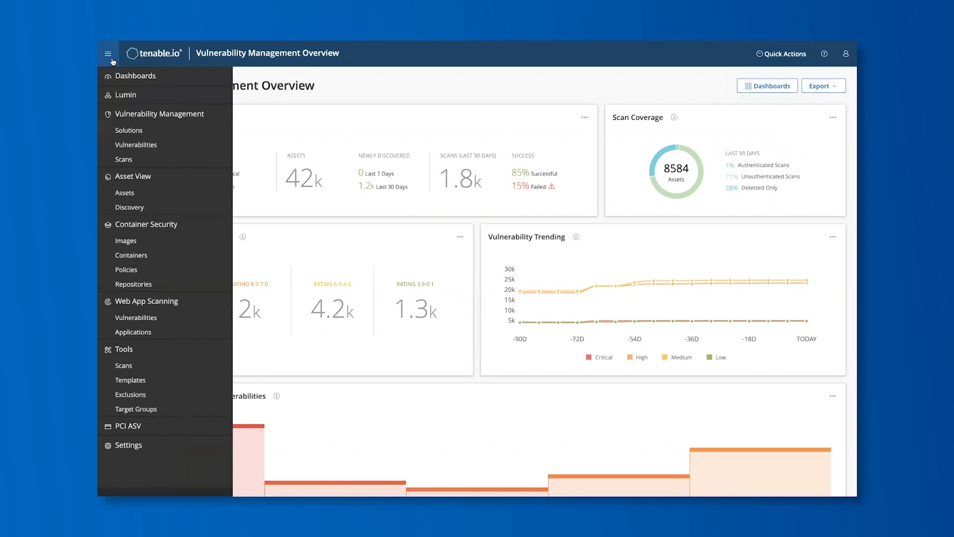
pyautogui.moveTo(117, 76)
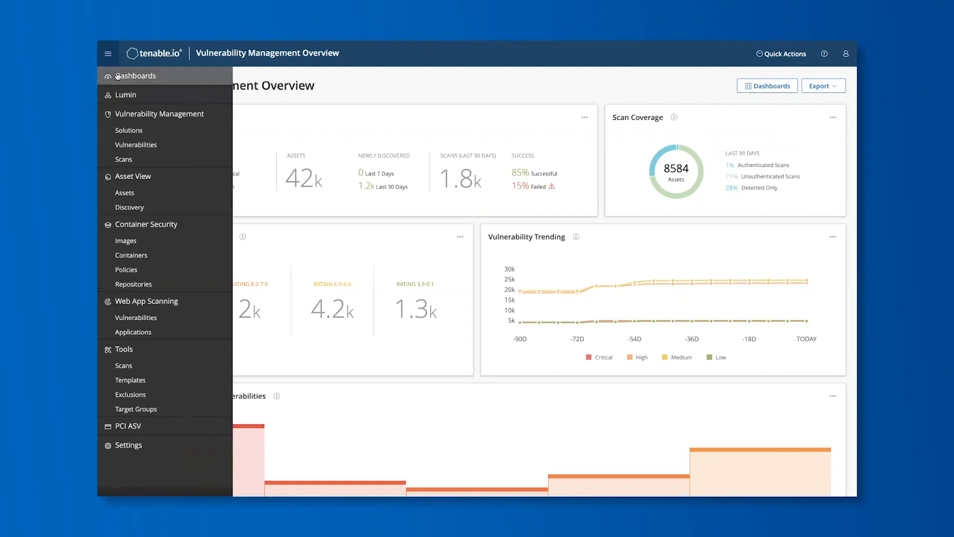
pyautogui.click(135, 75)
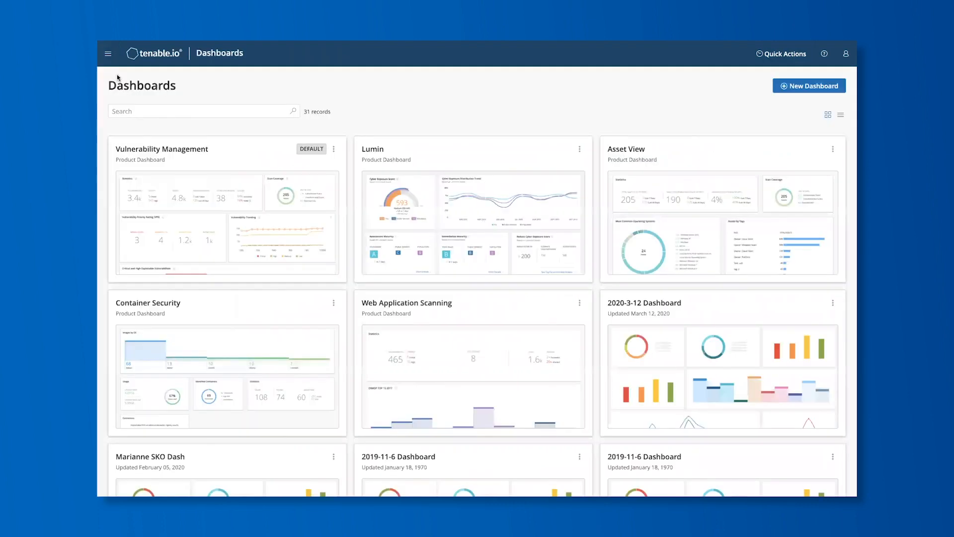
pyautogui.moveTo(141, 85)
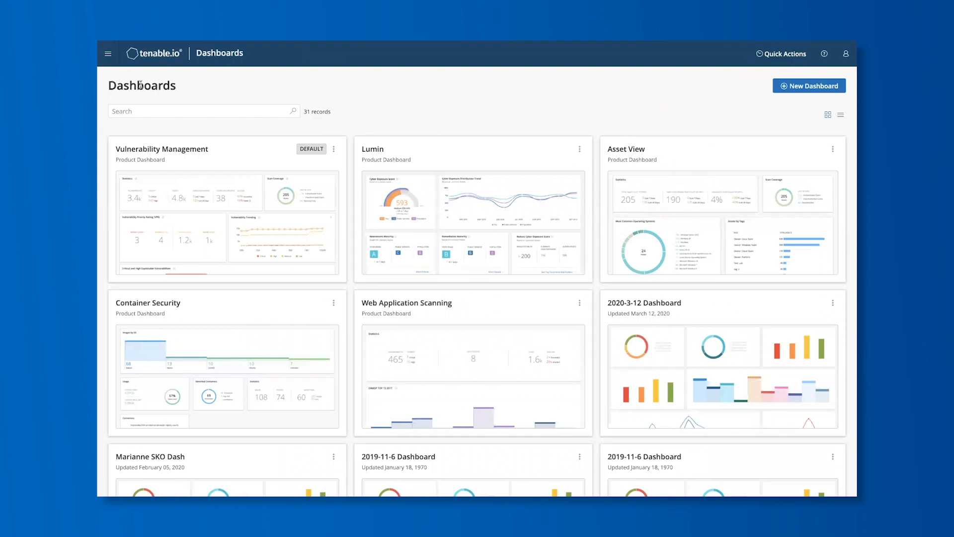
pyautogui.moveTo(175, 200)
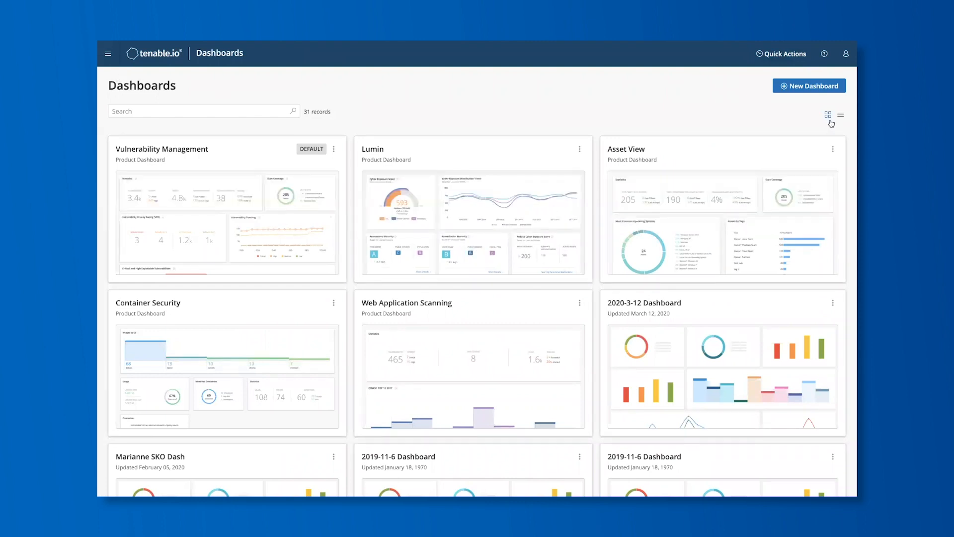
pyautogui.moveTo(841, 115)
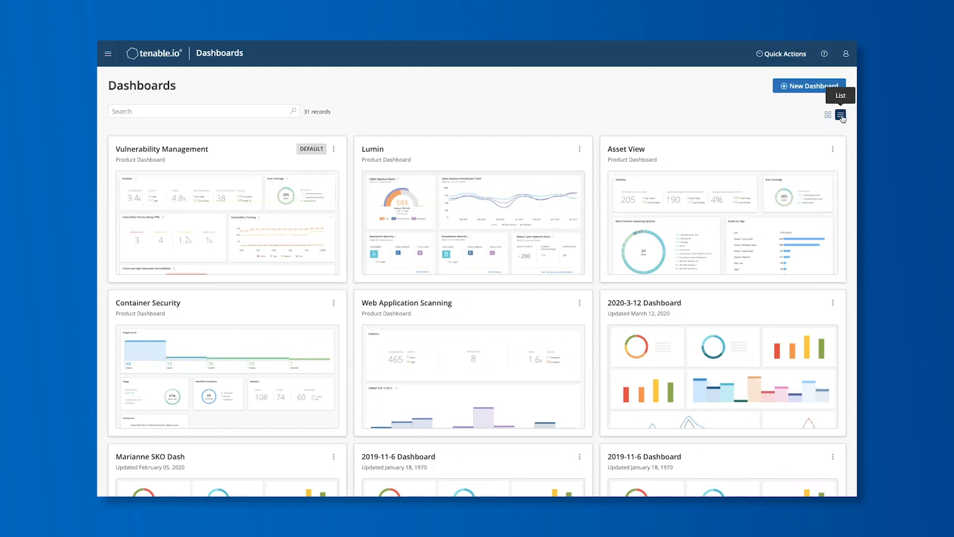
pyautogui.click(841, 115)
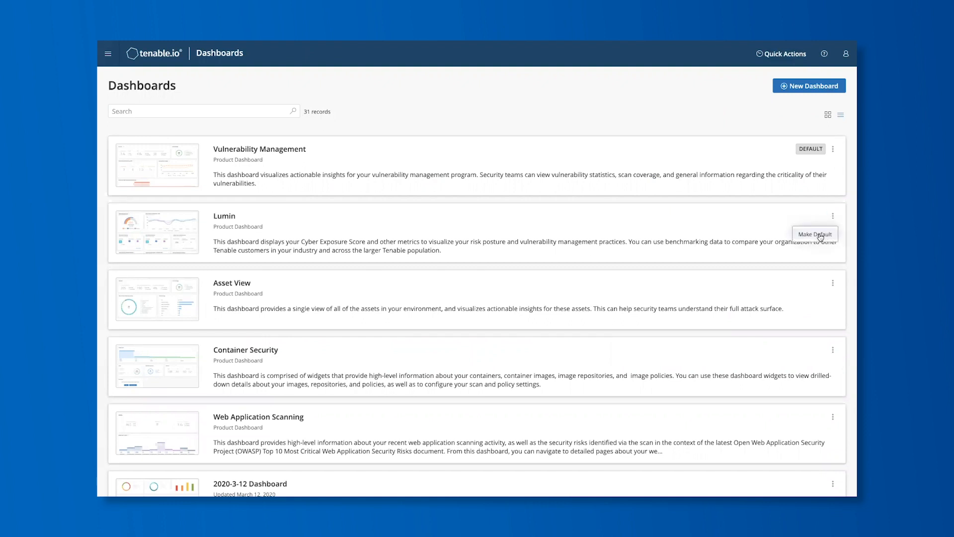
pyautogui.click(814, 234)
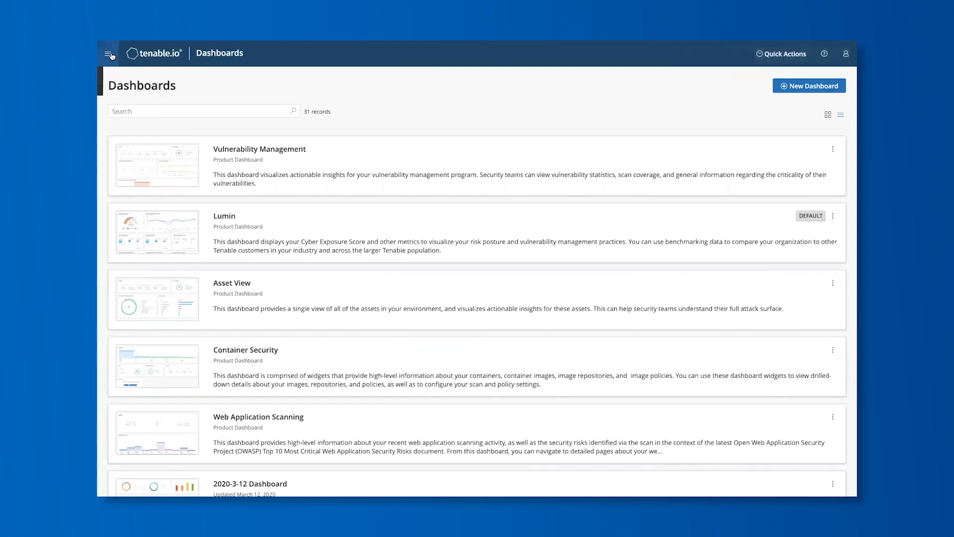
# - Reach Vulnerability Management > Scans and start a new scan to get the template picker
pyautogui.click(107, 53)
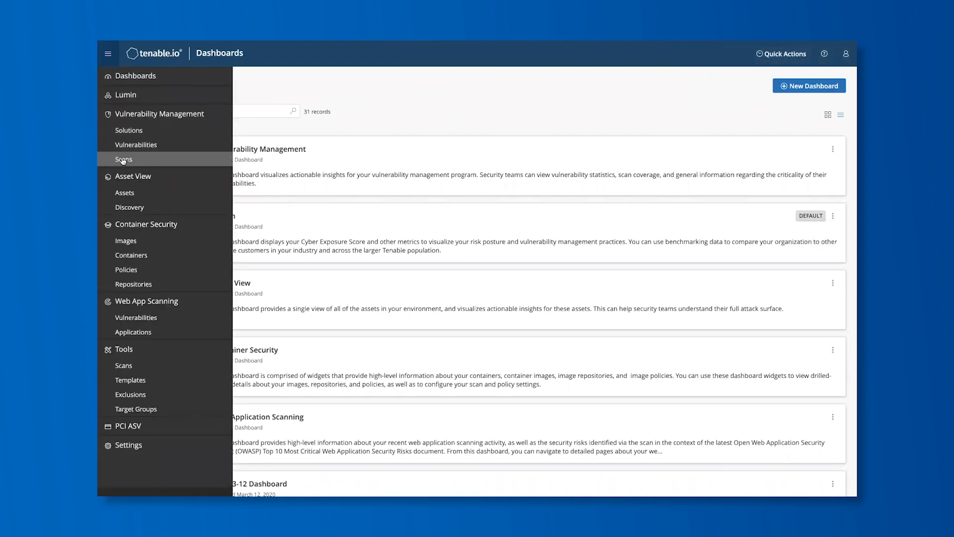
pyautogui.click(123, 159)
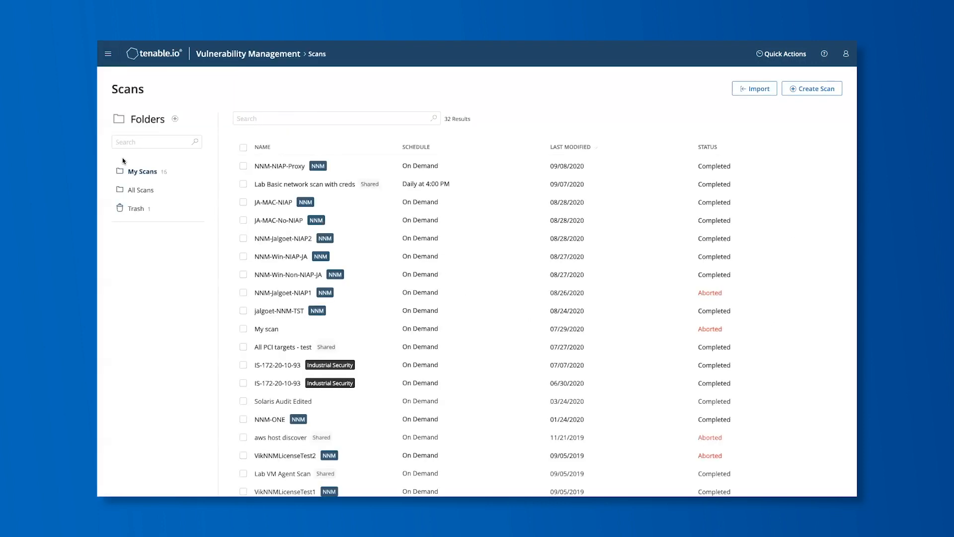
pyautogui.moveTo(807, 94)
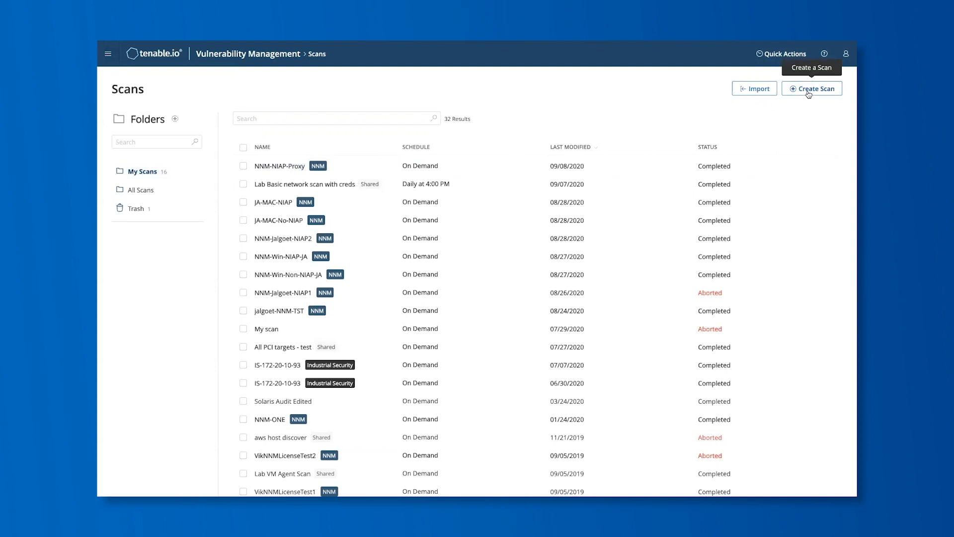
pyautogui.click(812, 89)
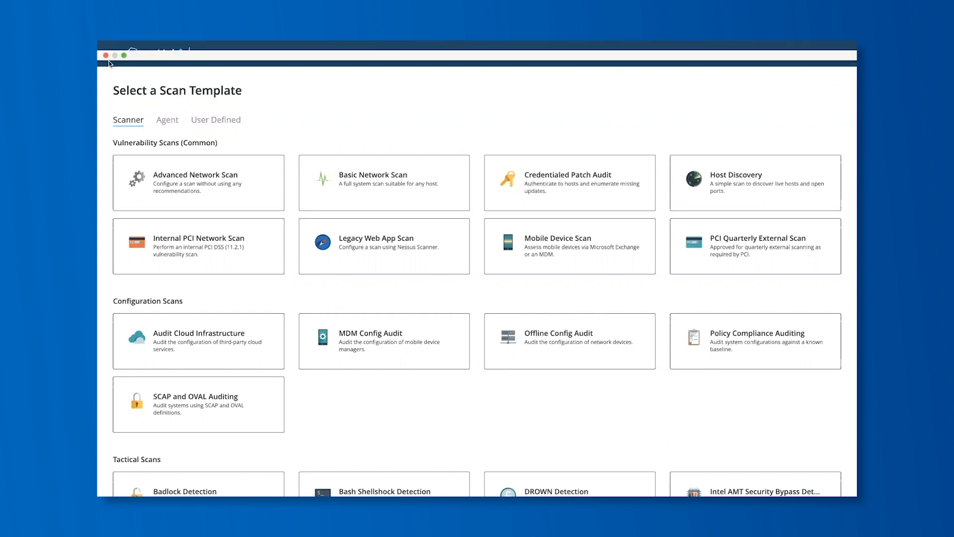
pyautogui.moveTo(107, 65)
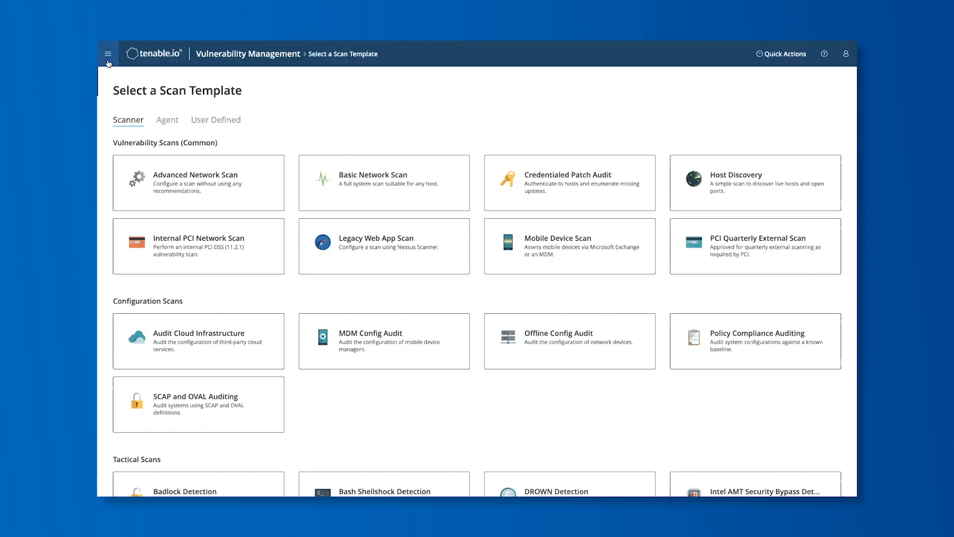
# - Reach the Vulnerabilities overview and filter the plugin list to the VPR 10.0–9.0 range
pyautogui.click(107, 53)
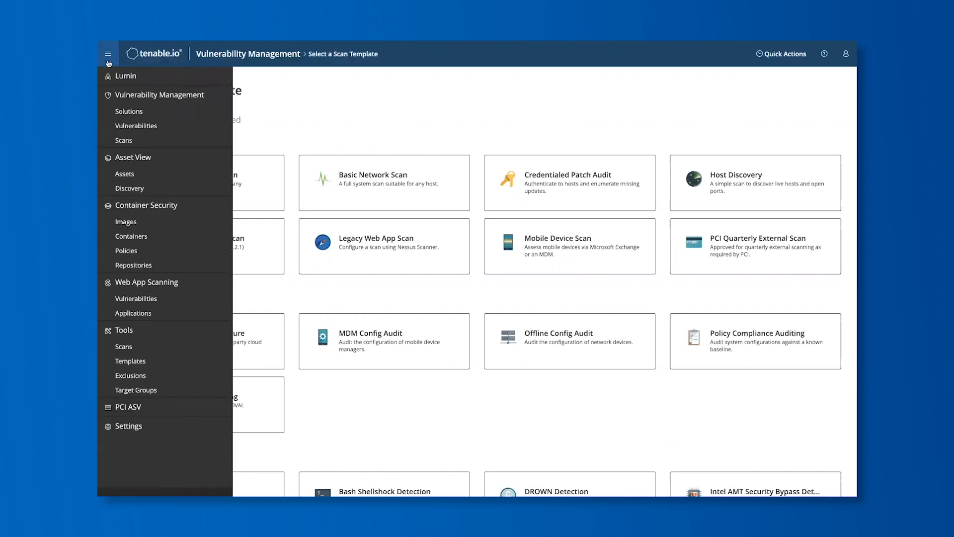
pyautogui.moveTo(125, 126)
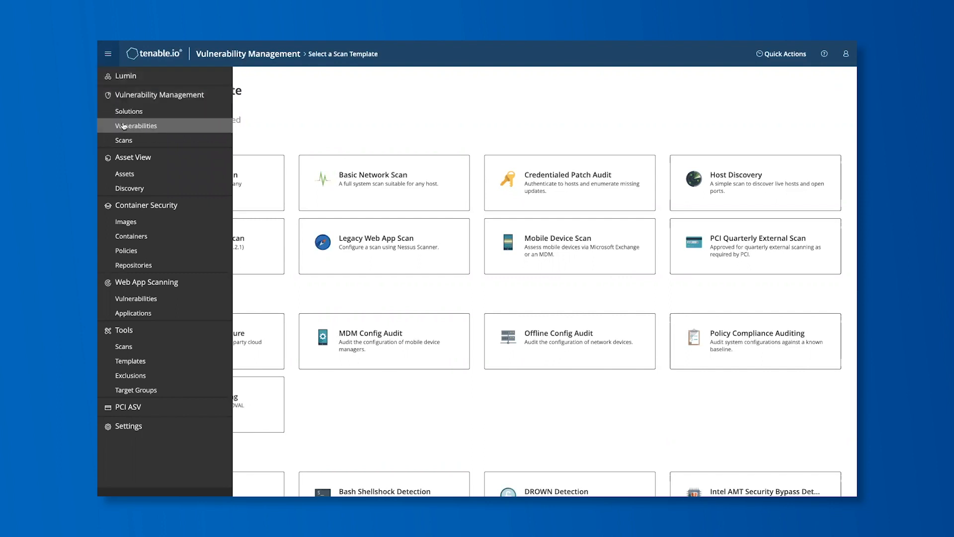
pyautogui.click(135, 125)
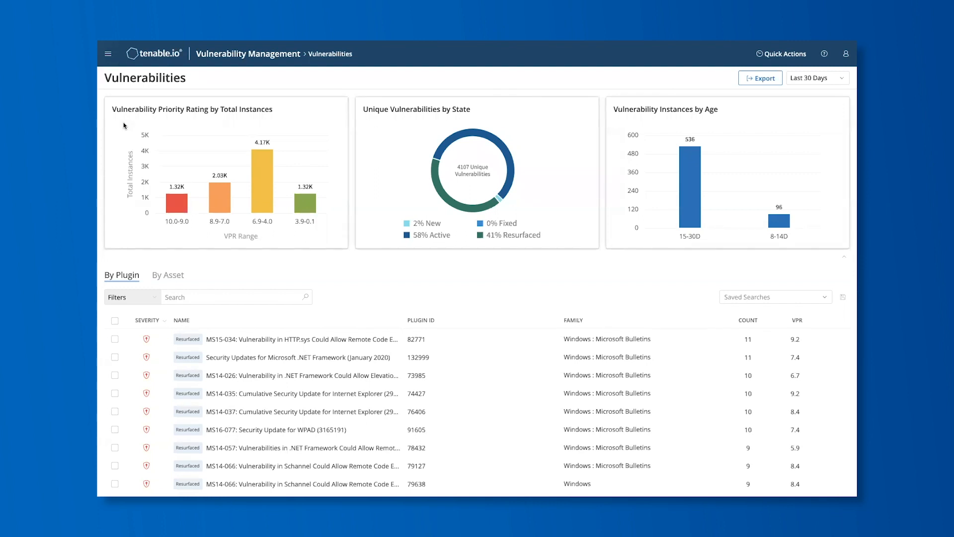
pyautogui.moveTo(171, 205)
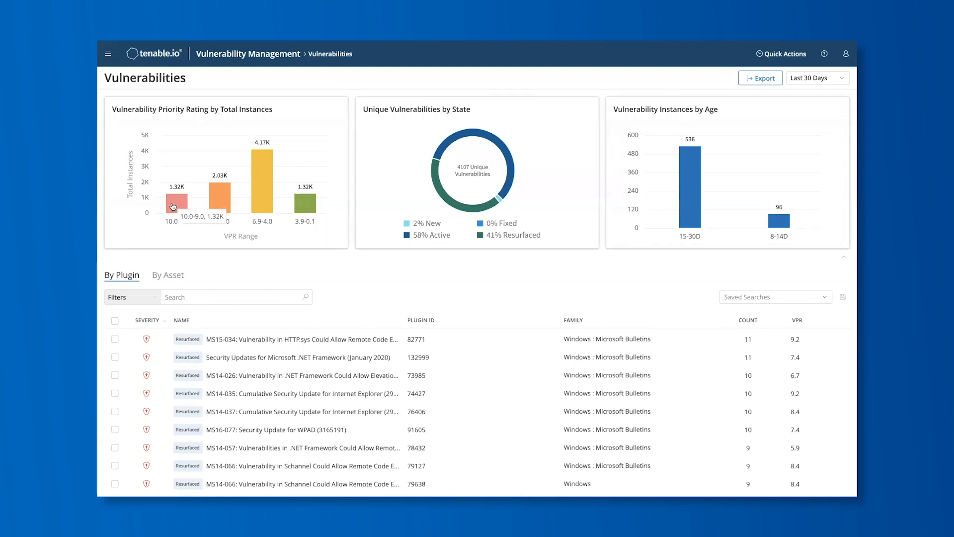
pyautogui.click(173, 205)
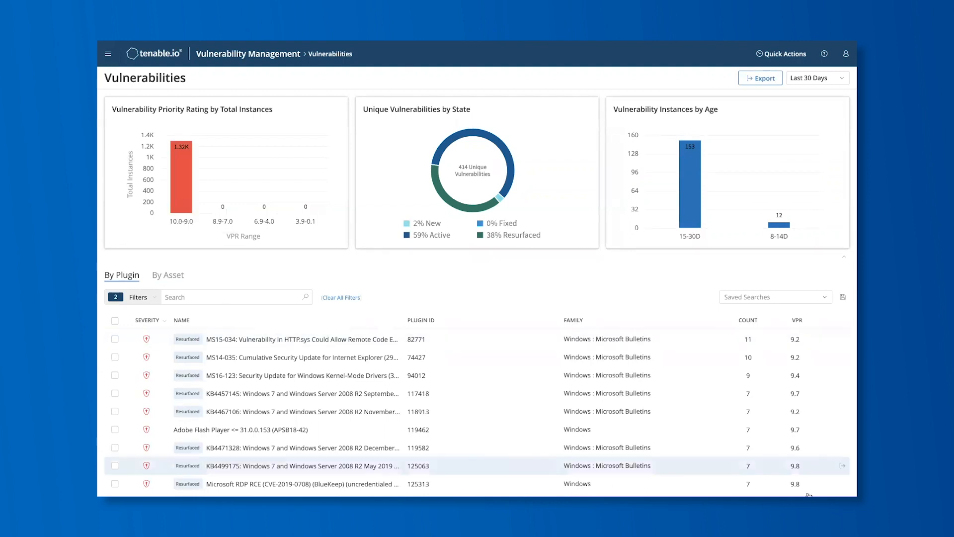
pyautogui.moveTo(528, 325)
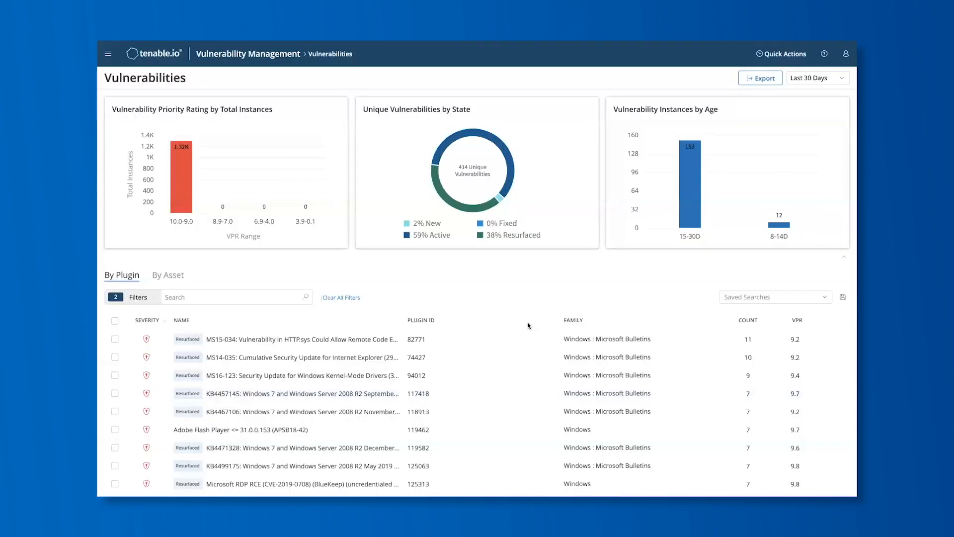
pyautogui.moveTo(523, 316)
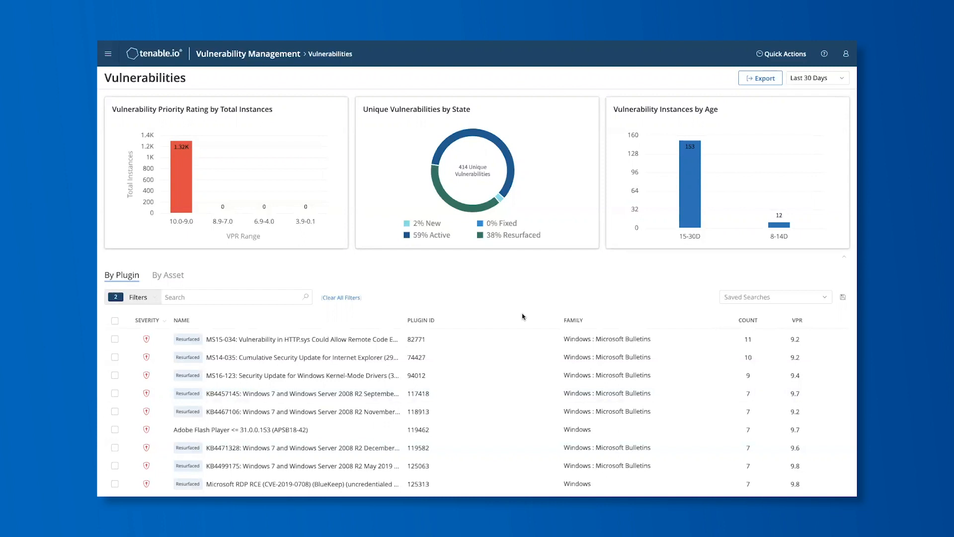
pyautogui.moveTo(272, 430)
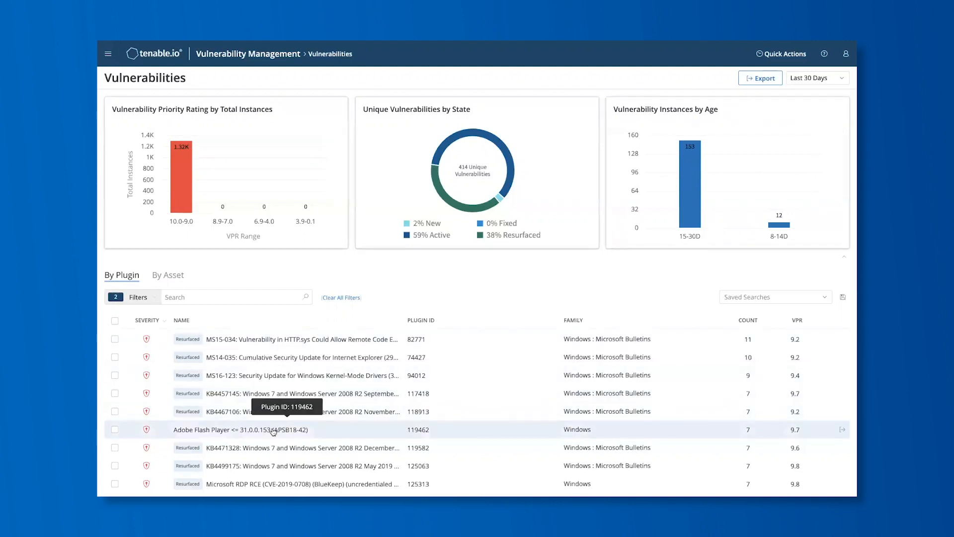
# - Show details for Adobe Flash Player <= 31.0.0.153 (APSB18-42), VPR 9.7 with seven affected assets
pyautogui.click(267, 429)
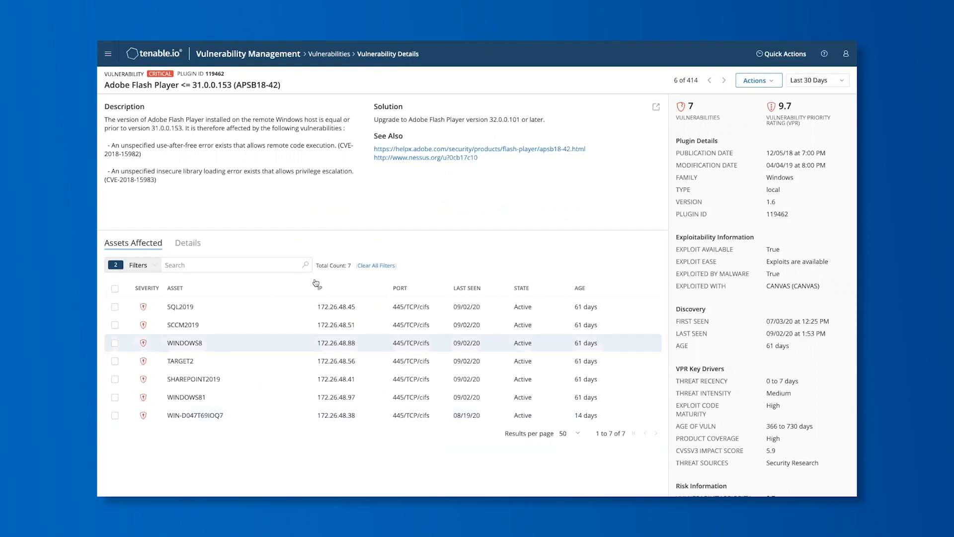
pyautogui.moveTo(340, 217)
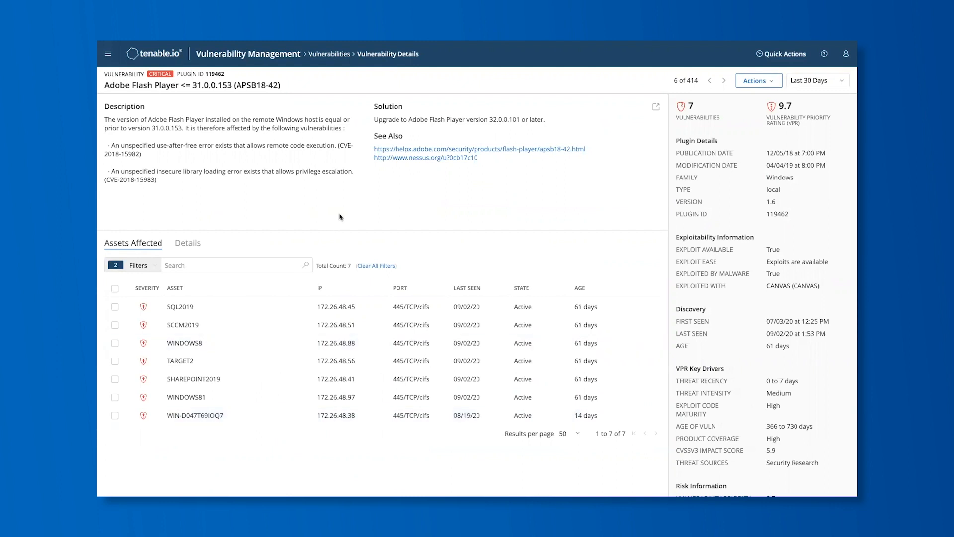
pyautogui.moveTo(615, 142)
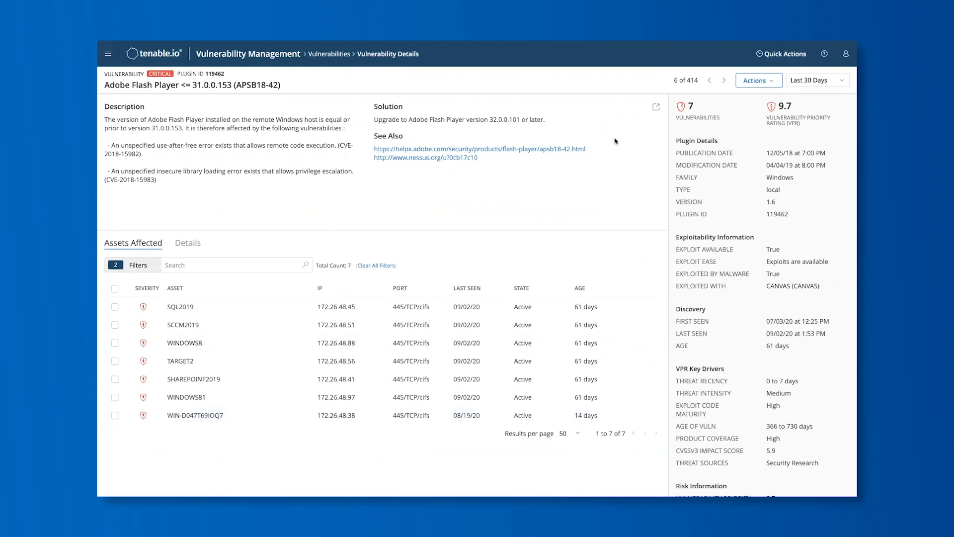
pyautogui.moveTo(656, 108)
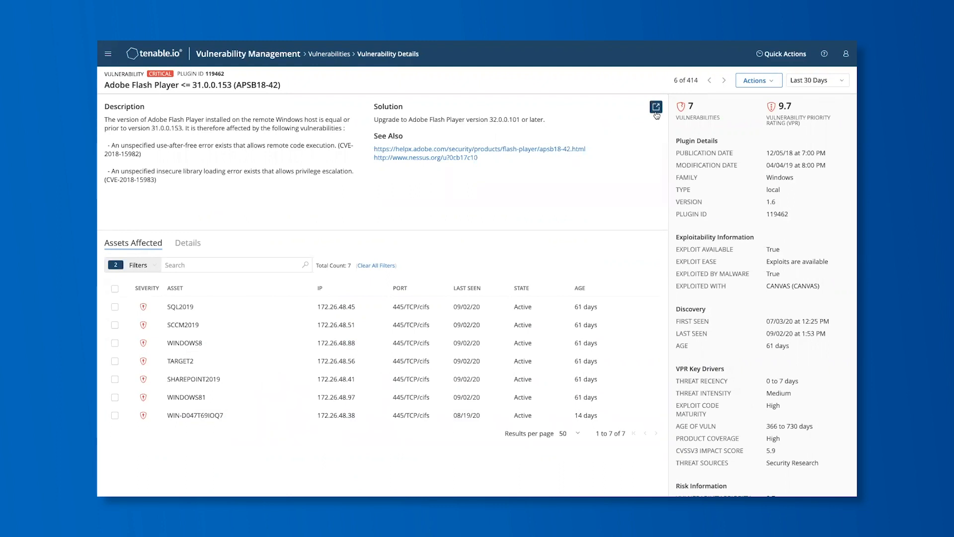
pyautogui.moveTo(766, 138)
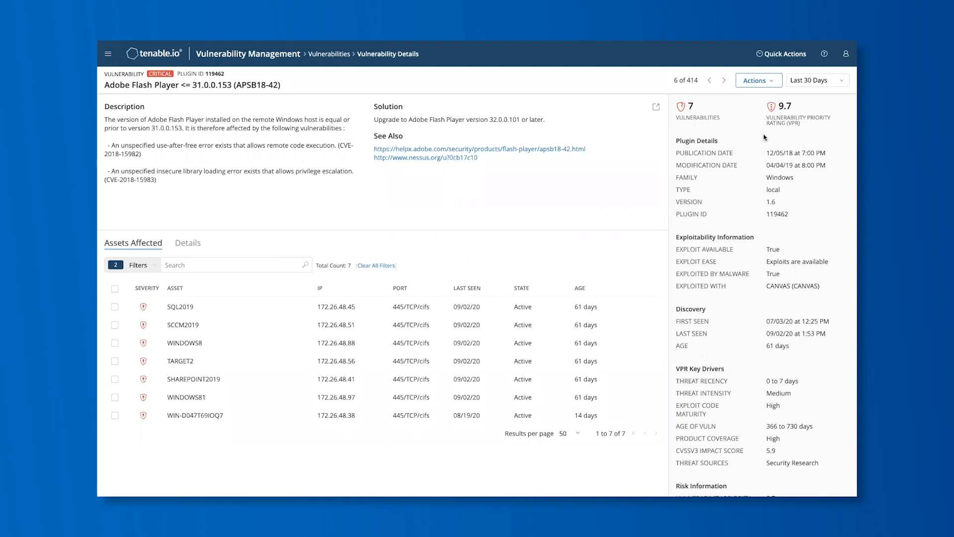
pyautogui.moveTo(511, 261)
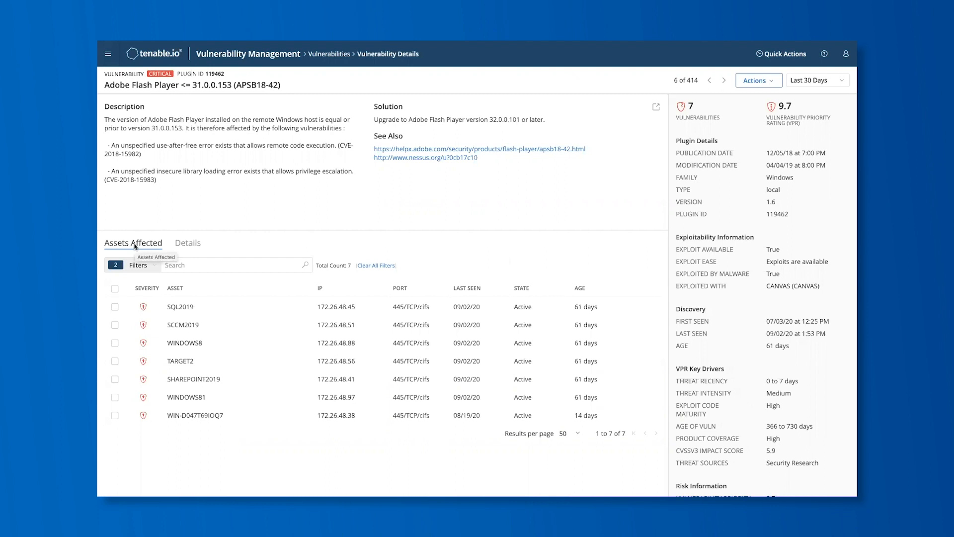
# - Review the per-asset output, return to Assets Affected, and show the export, recast and remediation-scan actions
pyautogui.click(187, 242)
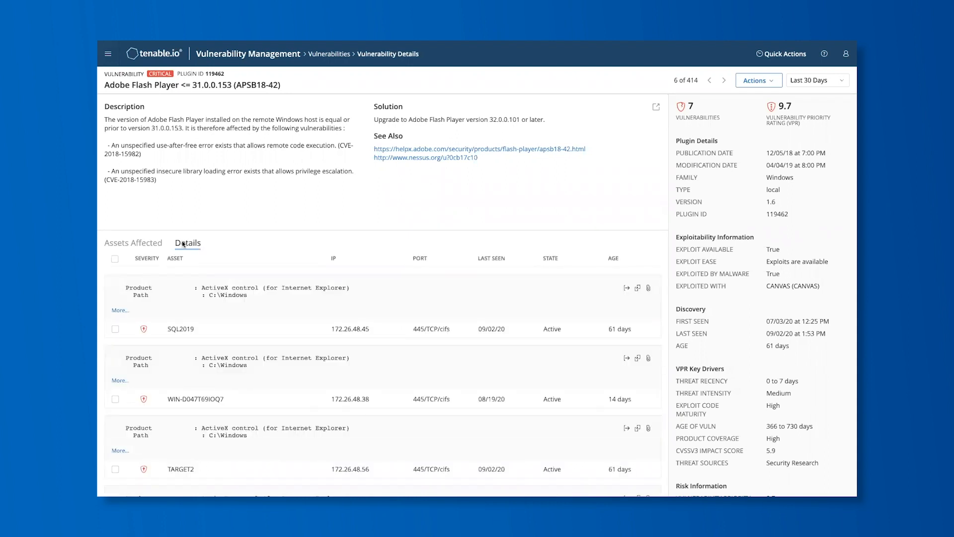
pyautogui.click(133, 243)
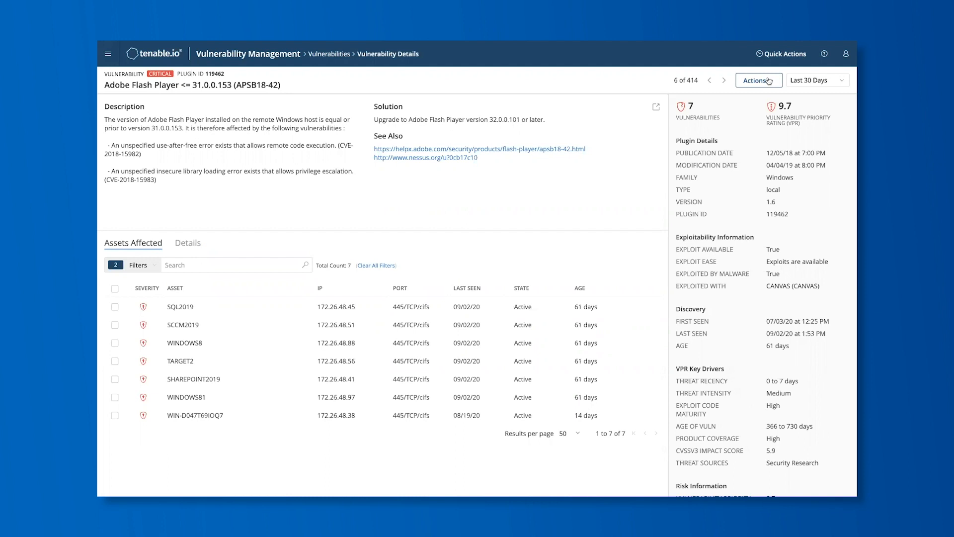
pyautogui.click(758, 79)
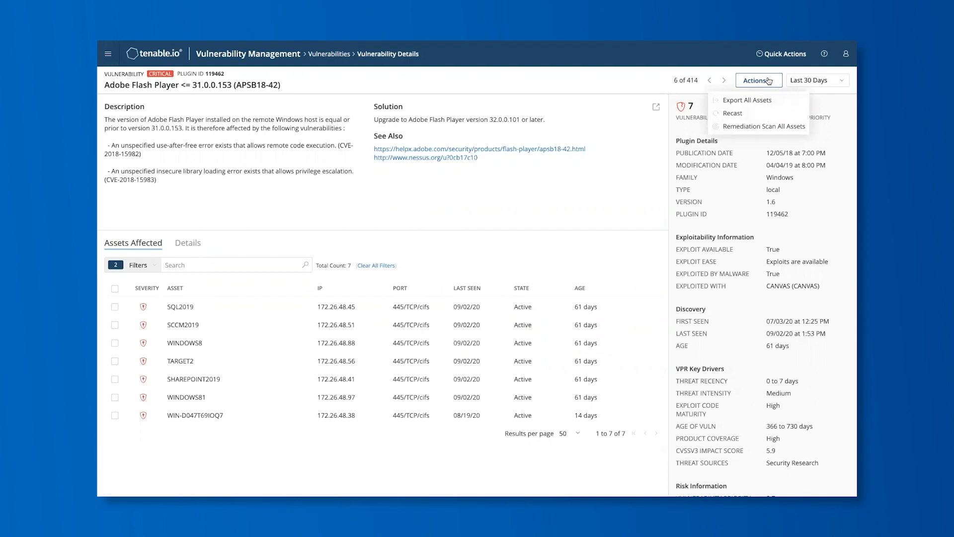